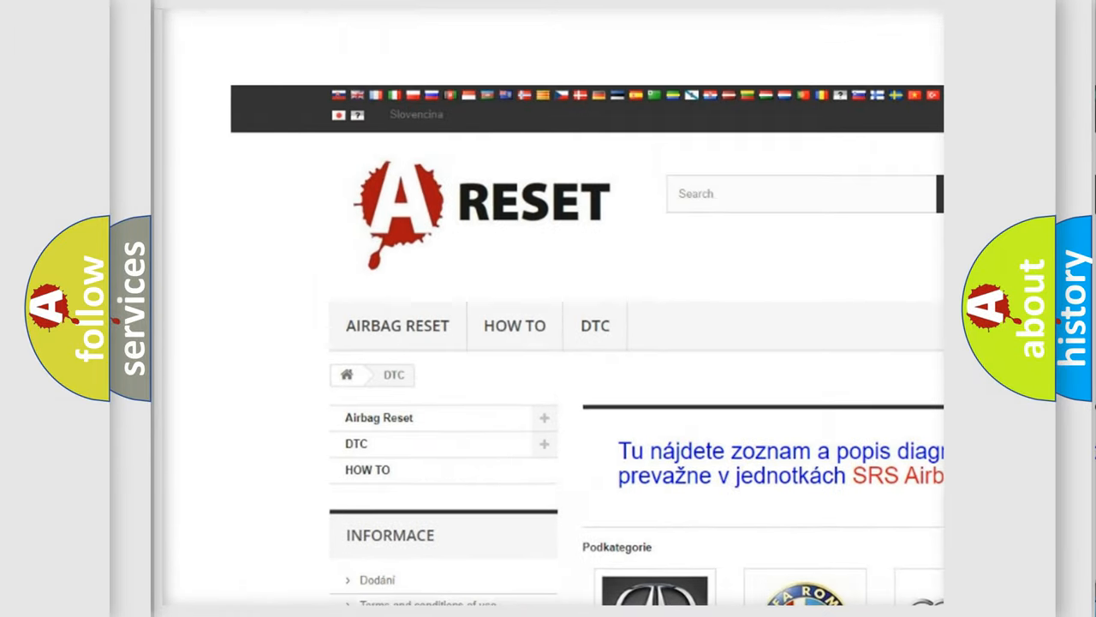
pyautogui.scroll(-3)
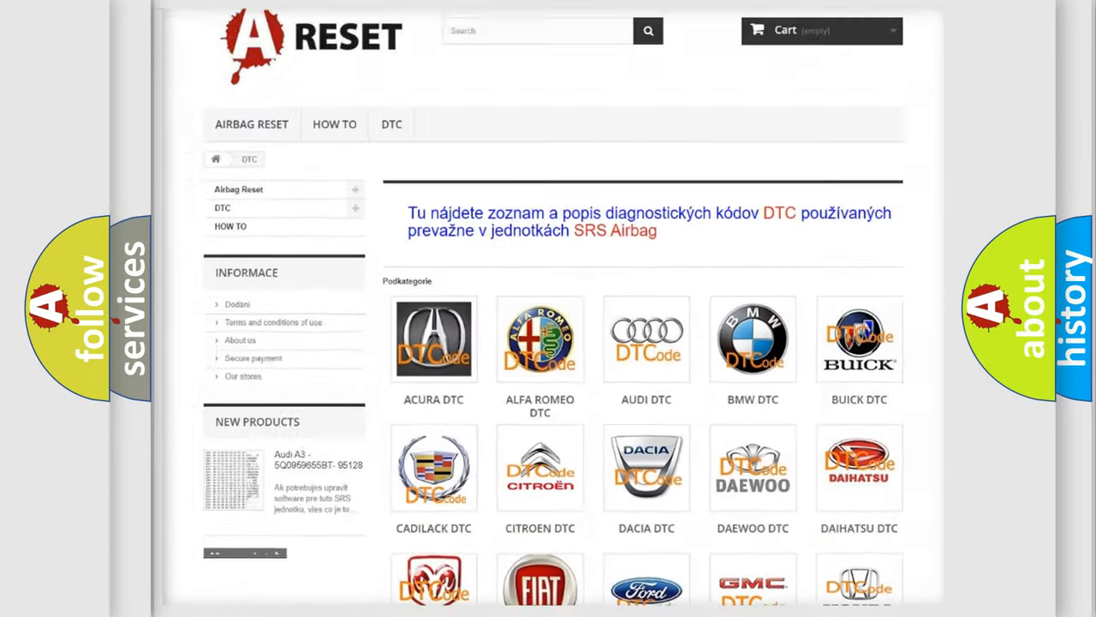
pyautogui.scroll(-3)
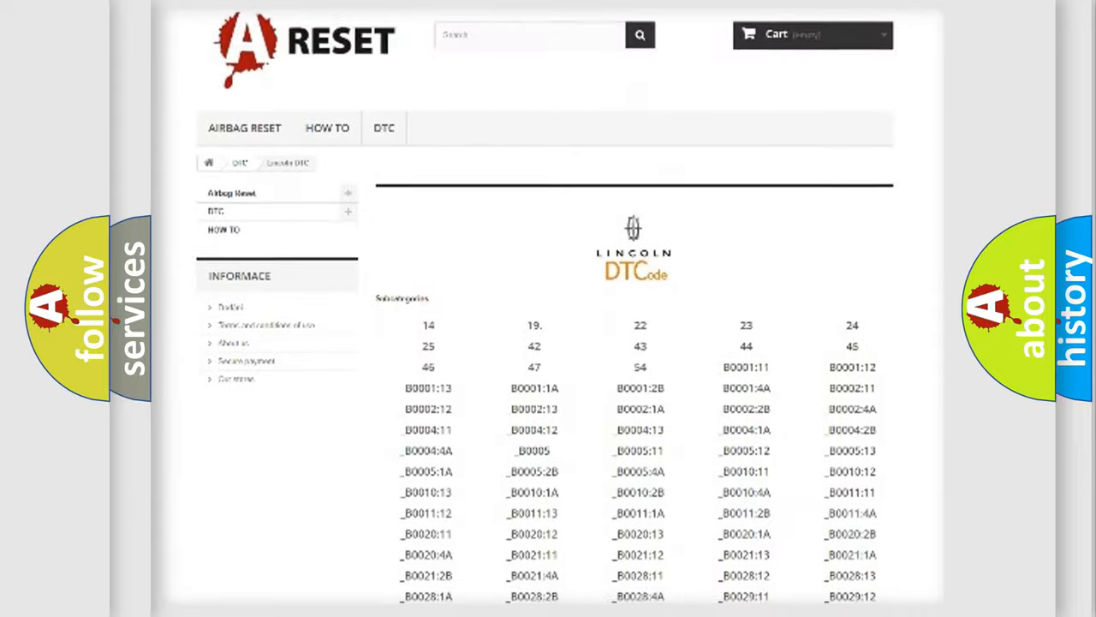
pyautogui.scroll(-3)
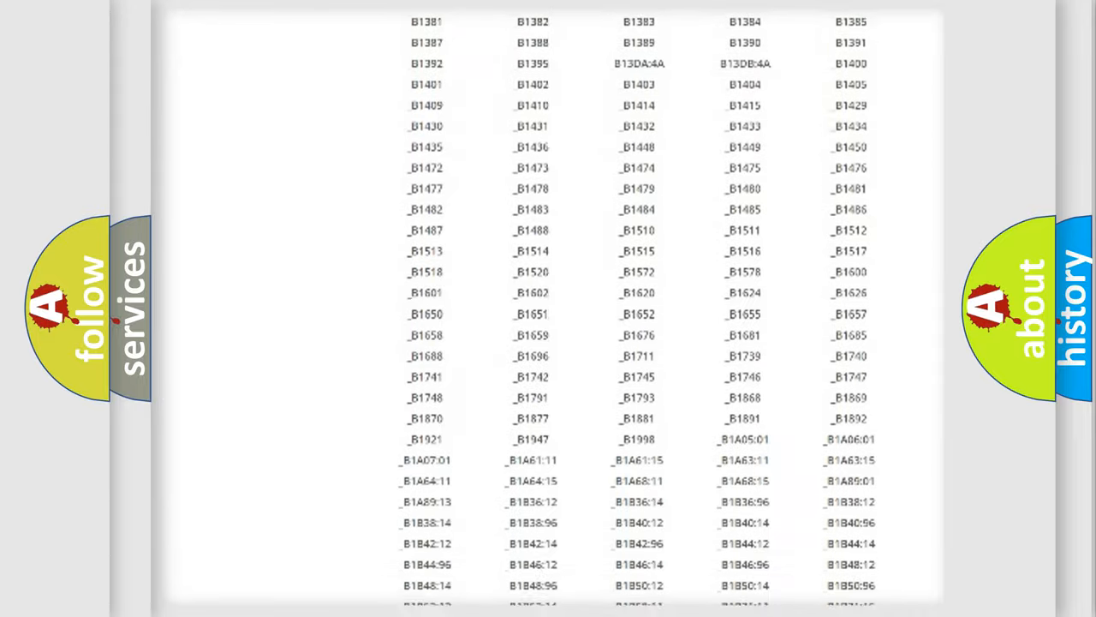